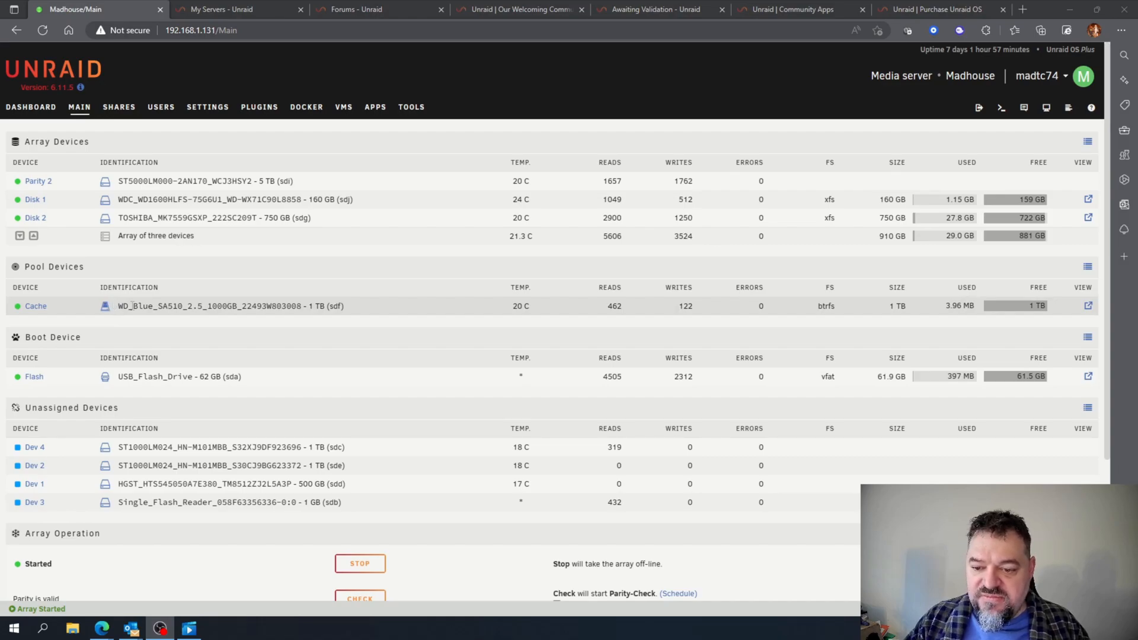
Step: Stop the running array and confirm with Proceed
scroll("down", 3)
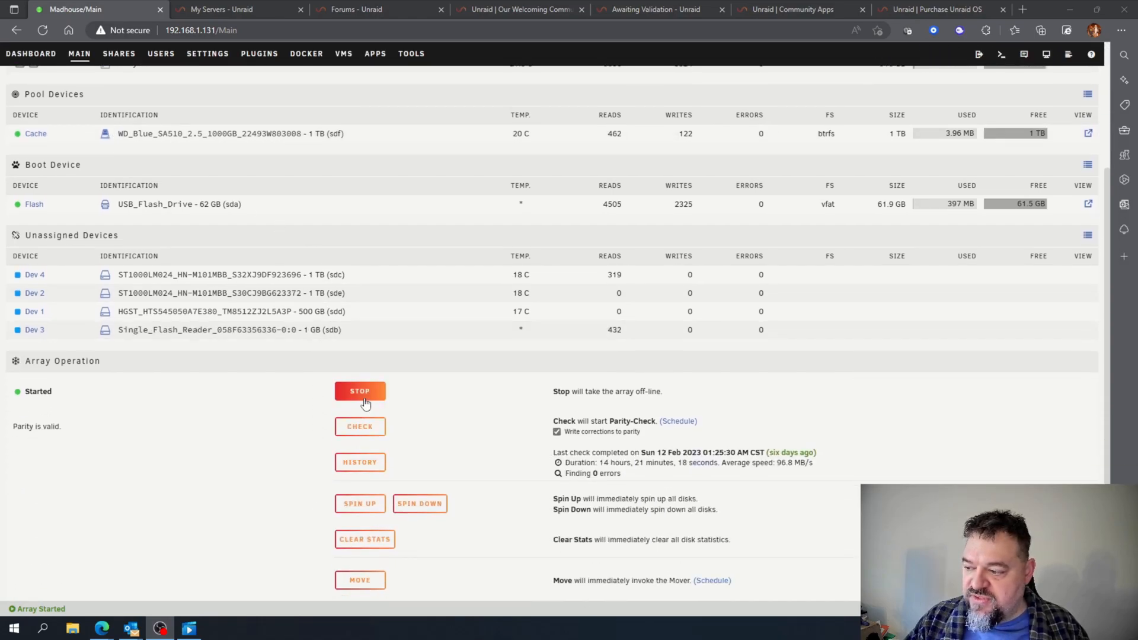
left_click(360, 392)
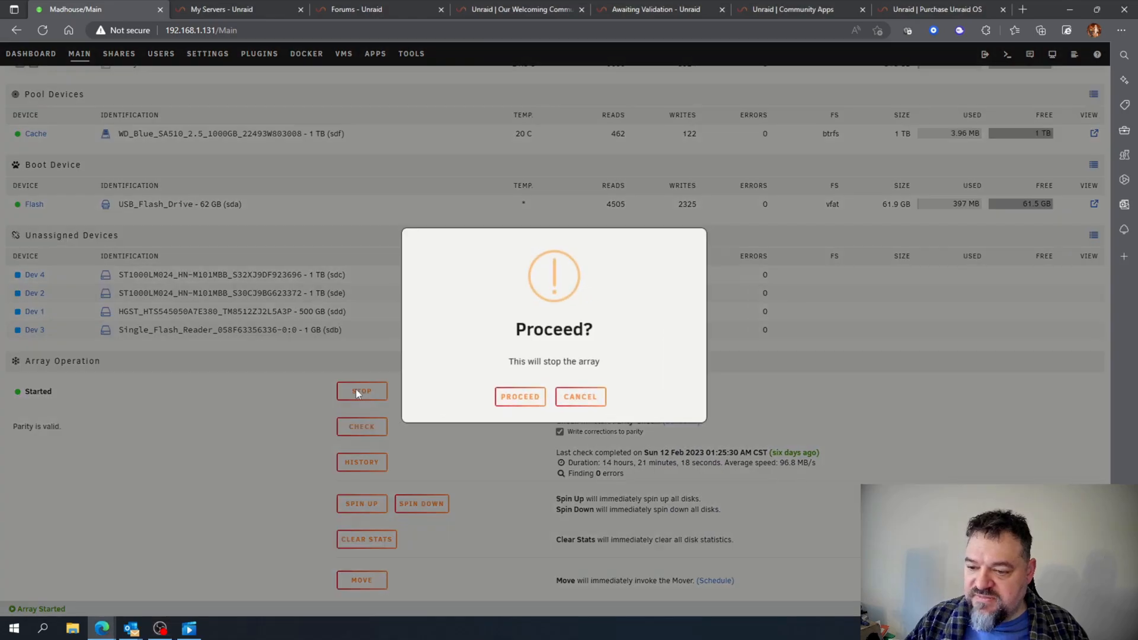
left_click(520, 396)
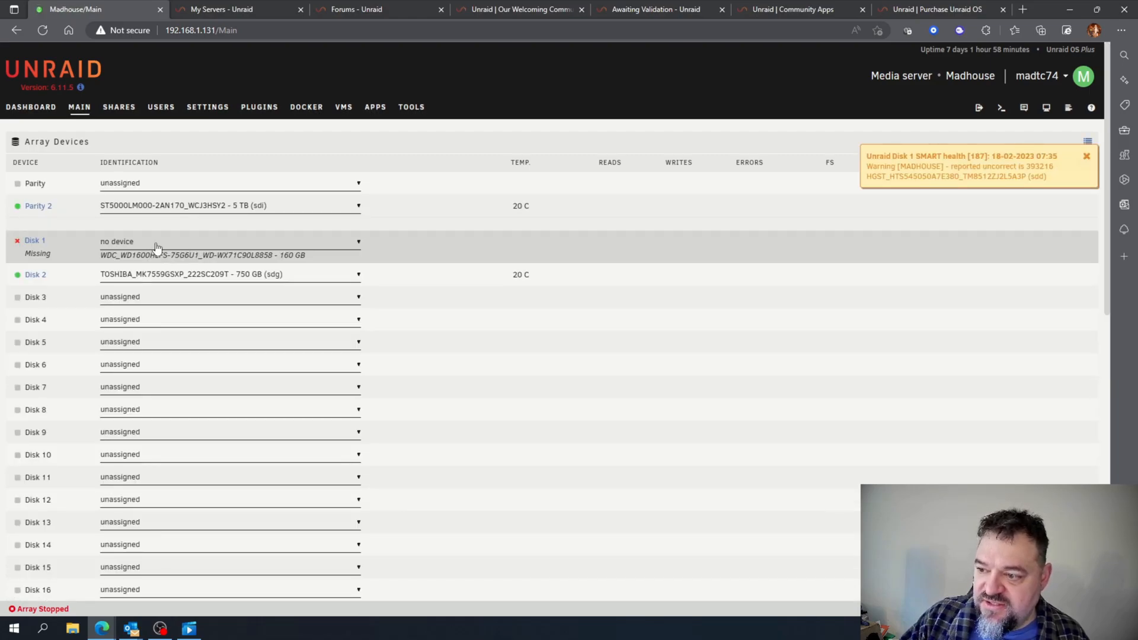
Step: Start the array in maintenance mode with missing Disk 1 disabled, then stop it
scroll("down", 3)
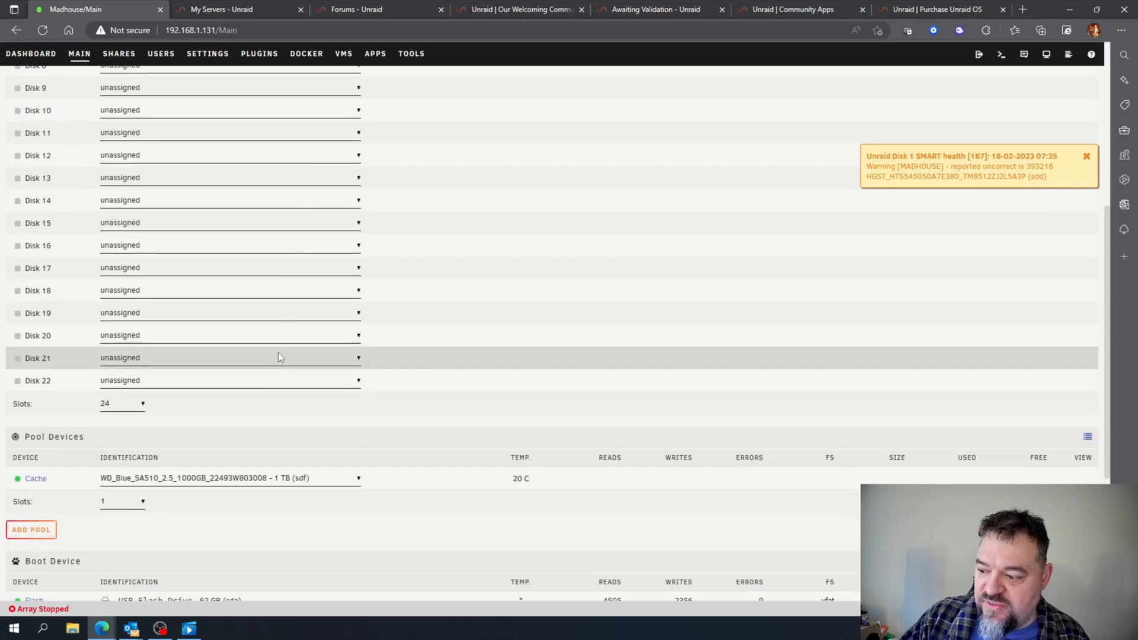
scroll("down", 3)
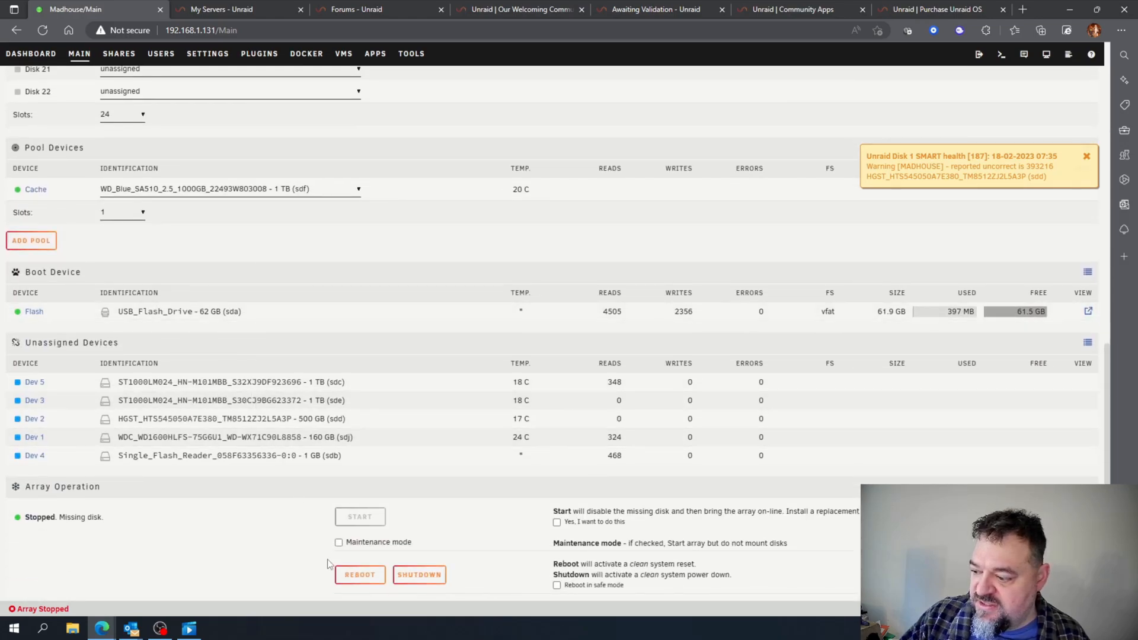
left_click(338, 542)
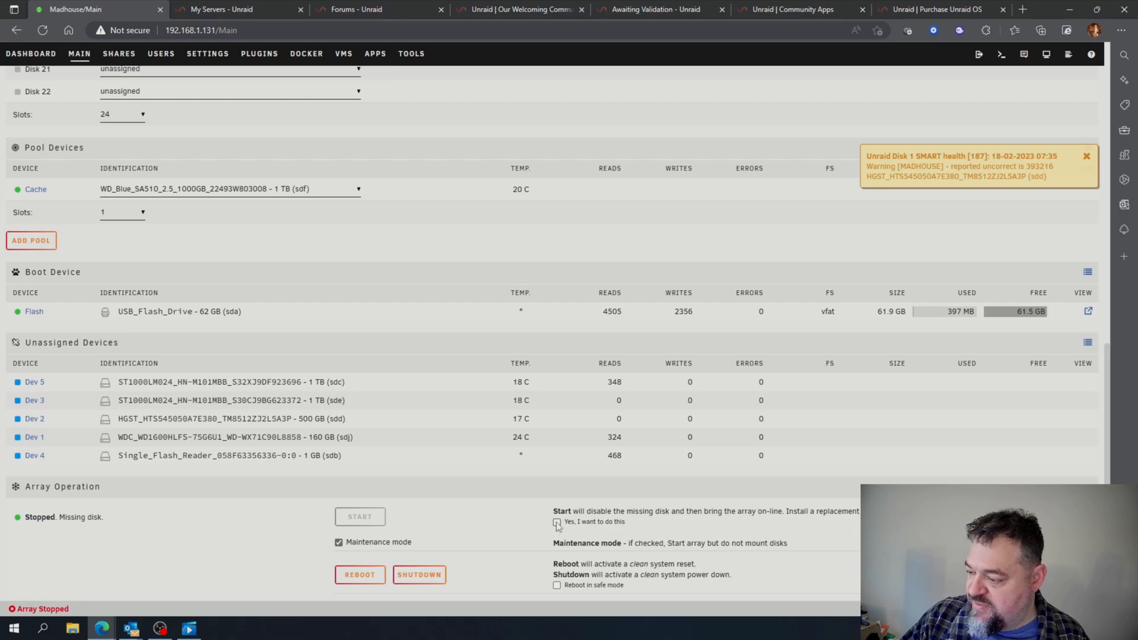
left_click(556, 521)
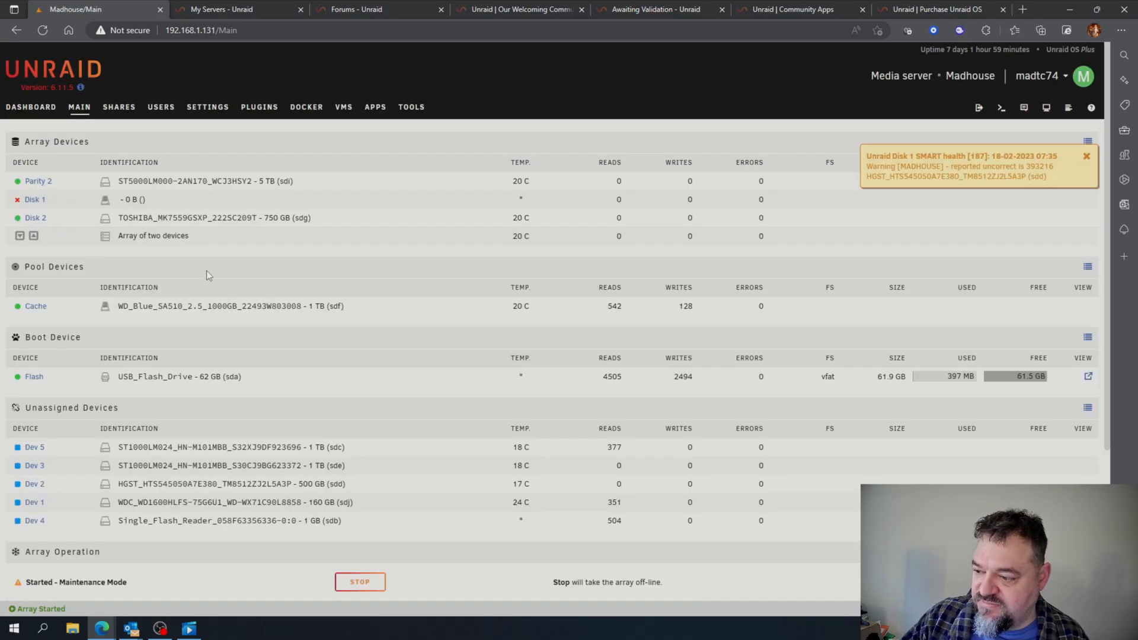
scroll("down", 3)
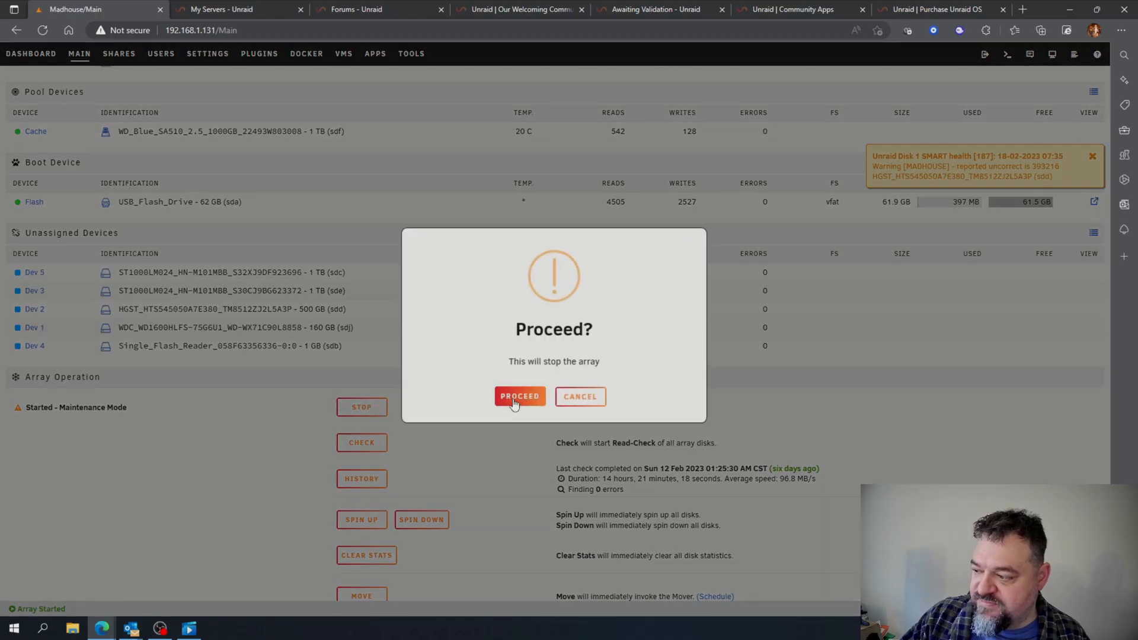
left_click(520, 396)
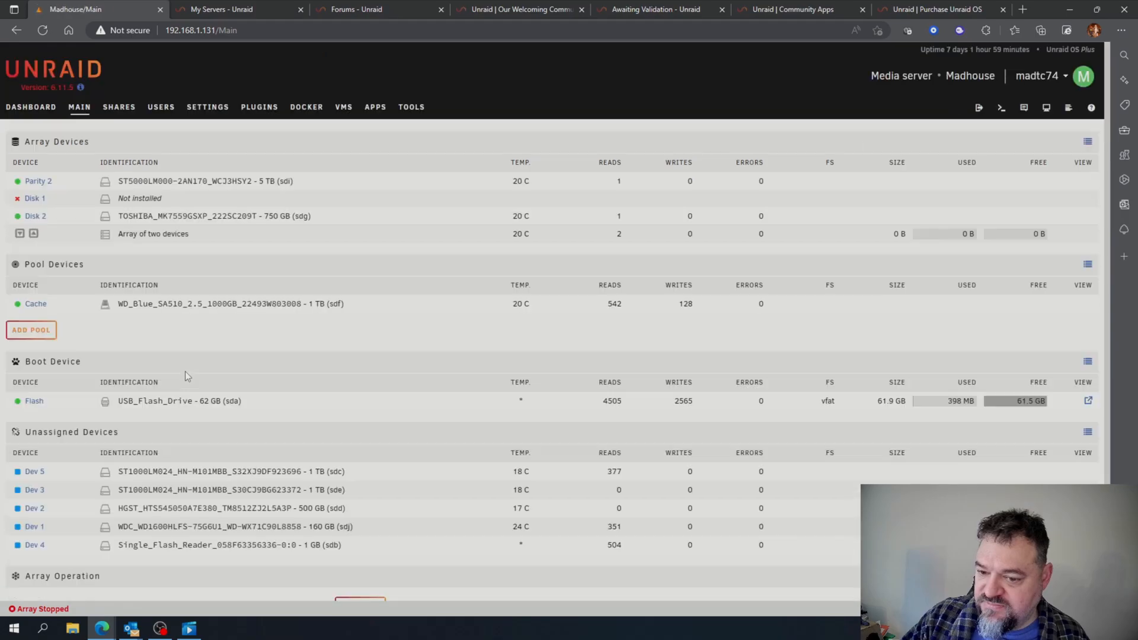
Step: Assign HGST_HTS545050A7E380 - 500 GB (sdd) to the Disk 1 slot
left_click(229, 241)
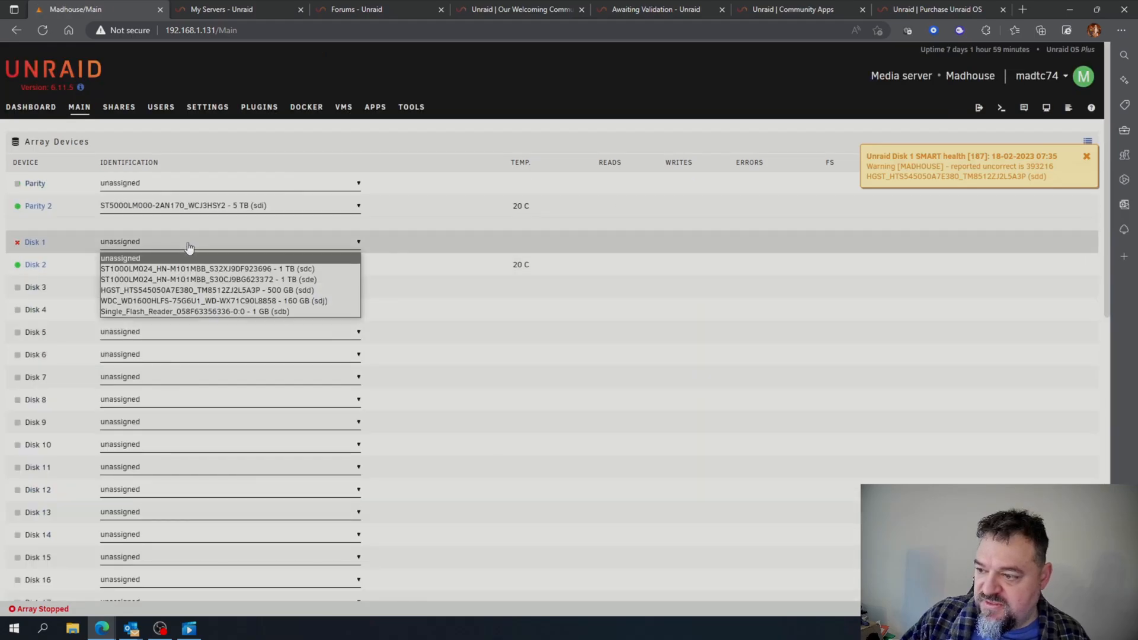
left_click(207, 290)
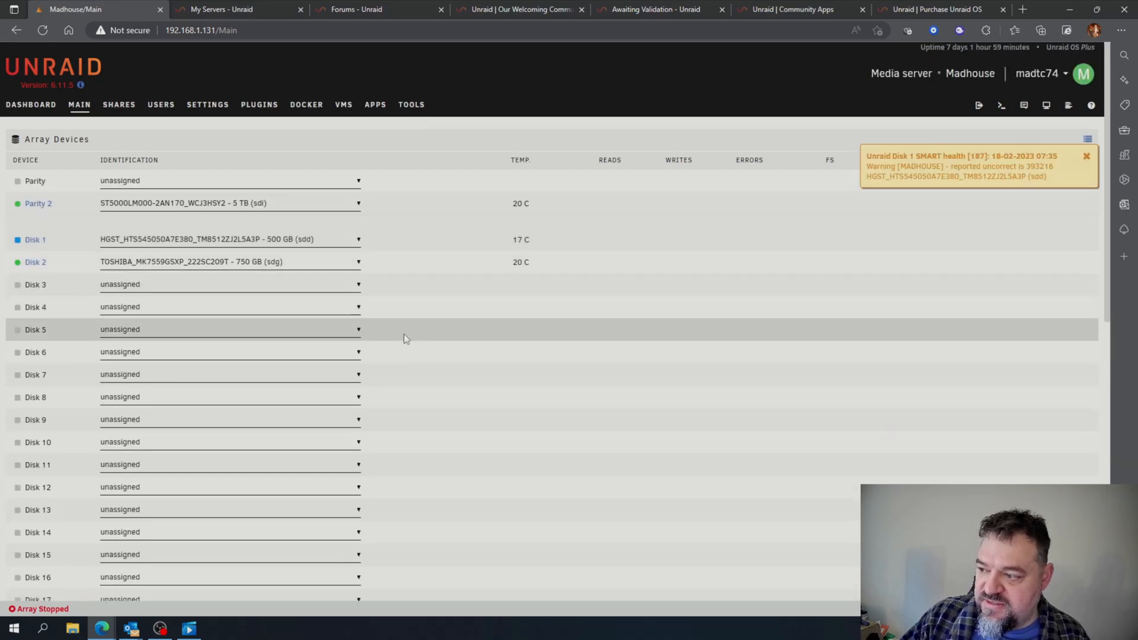
scroll("down", 3)
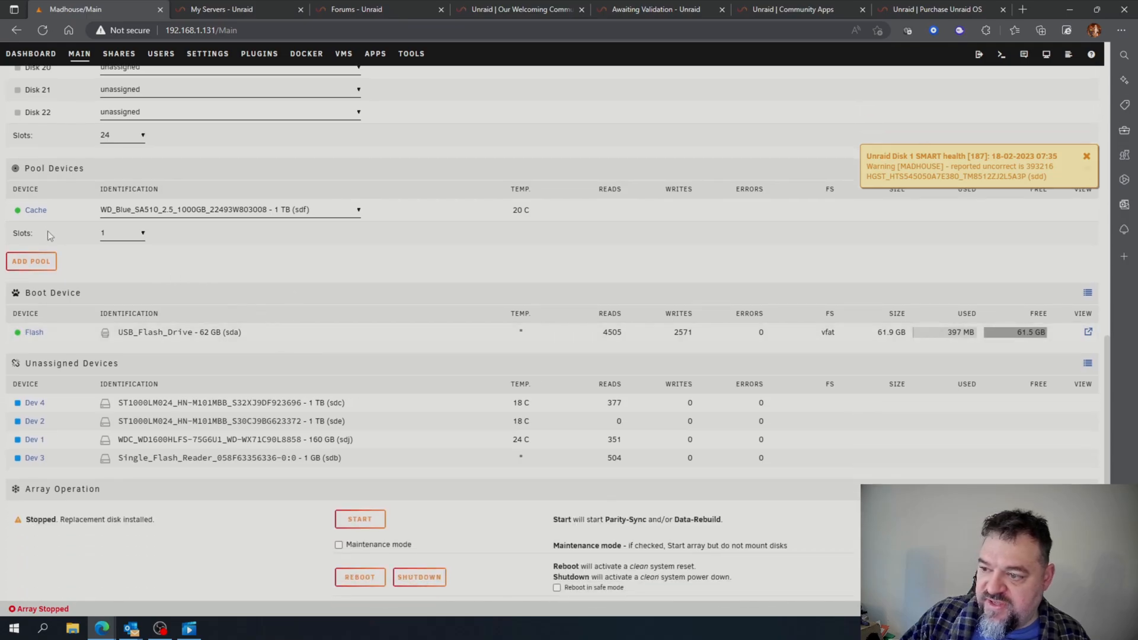
Step: Rename the Cache pool to cache_ssd and return to the Main page
left_click(35, 210)
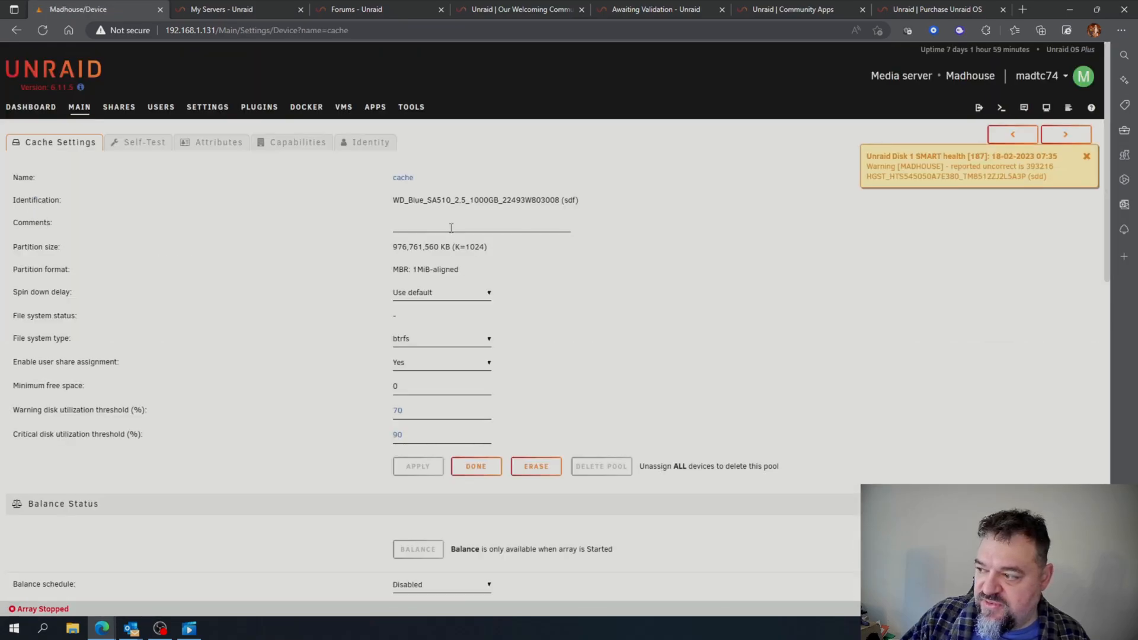
left_click(402, 177)
type("cache_ssd")
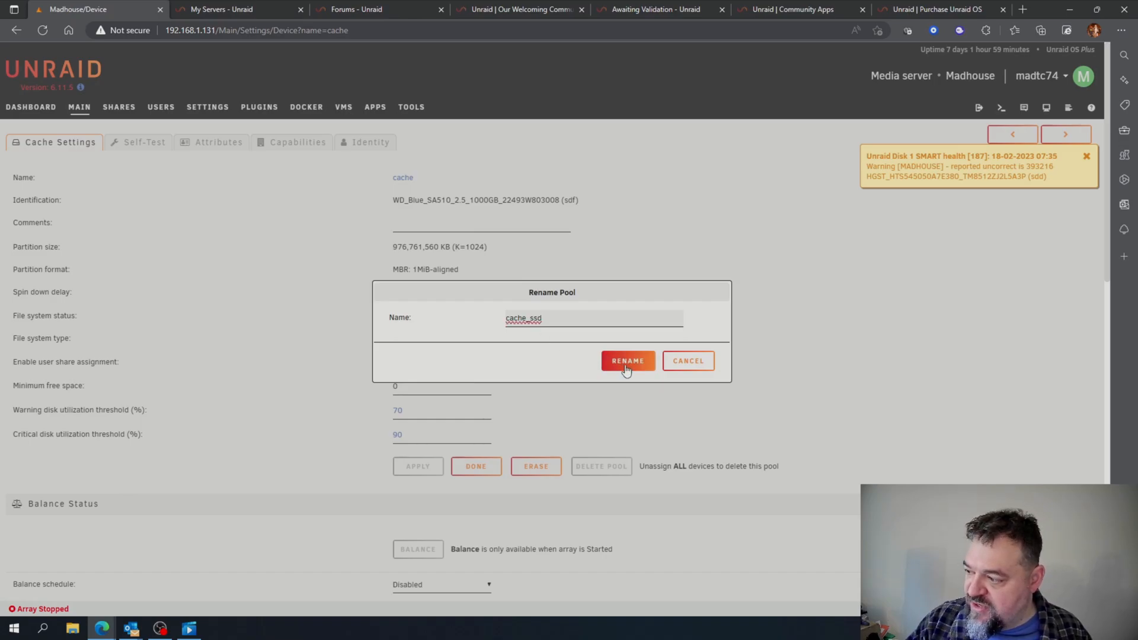
left_click(627, 361)
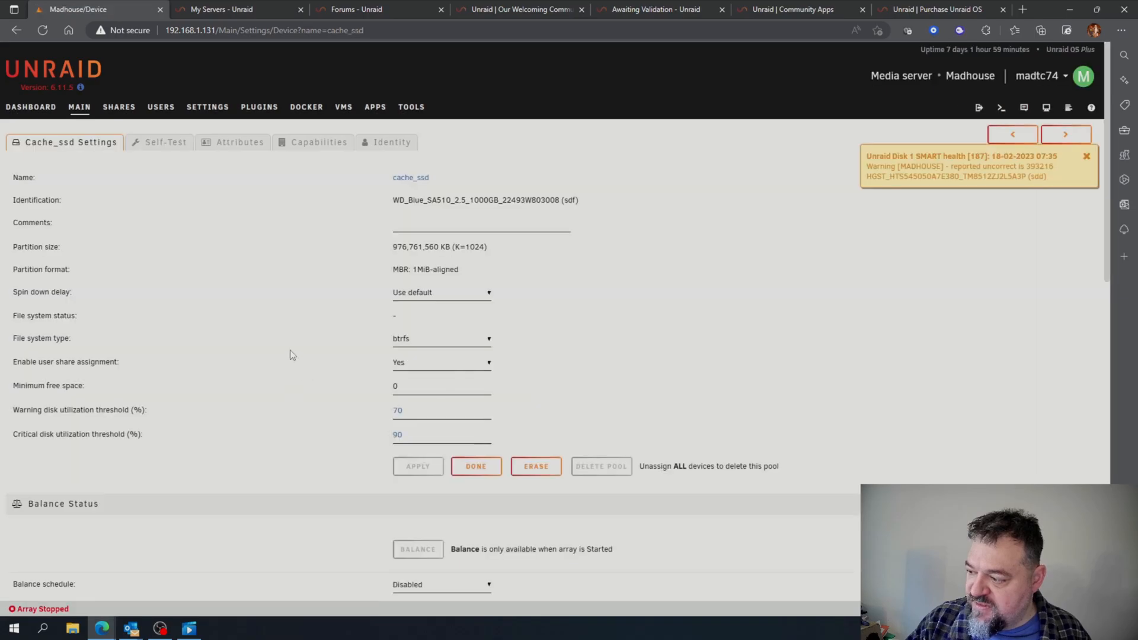
left_click(476, 466)
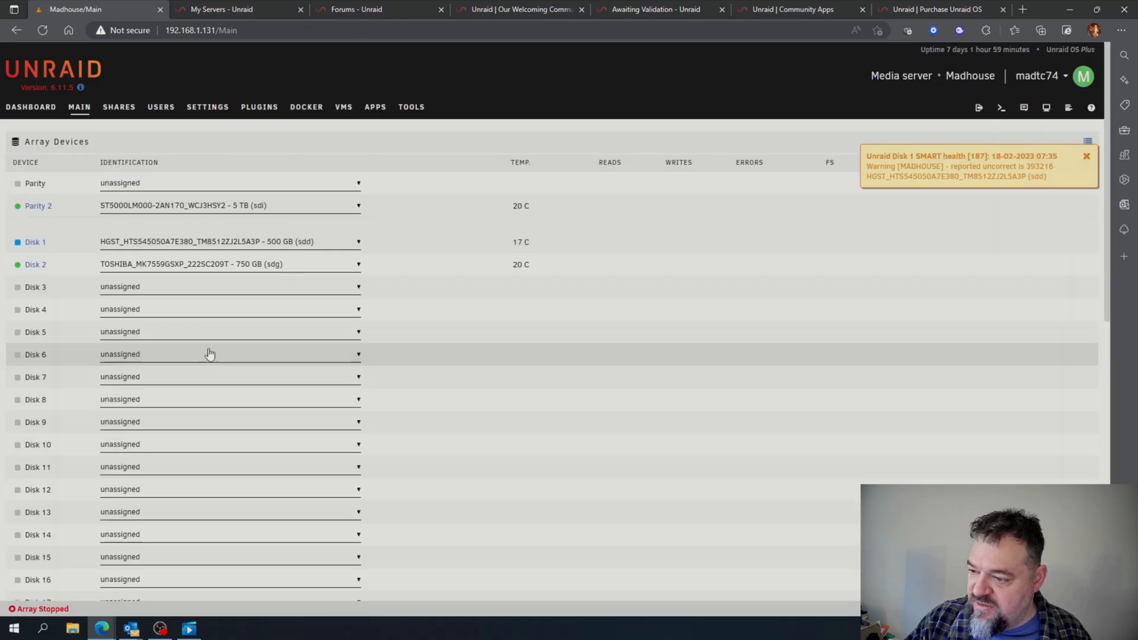
Step: Add a new pool named cache_sata, dismissing the invalid-name warning
scroll("down", 3)
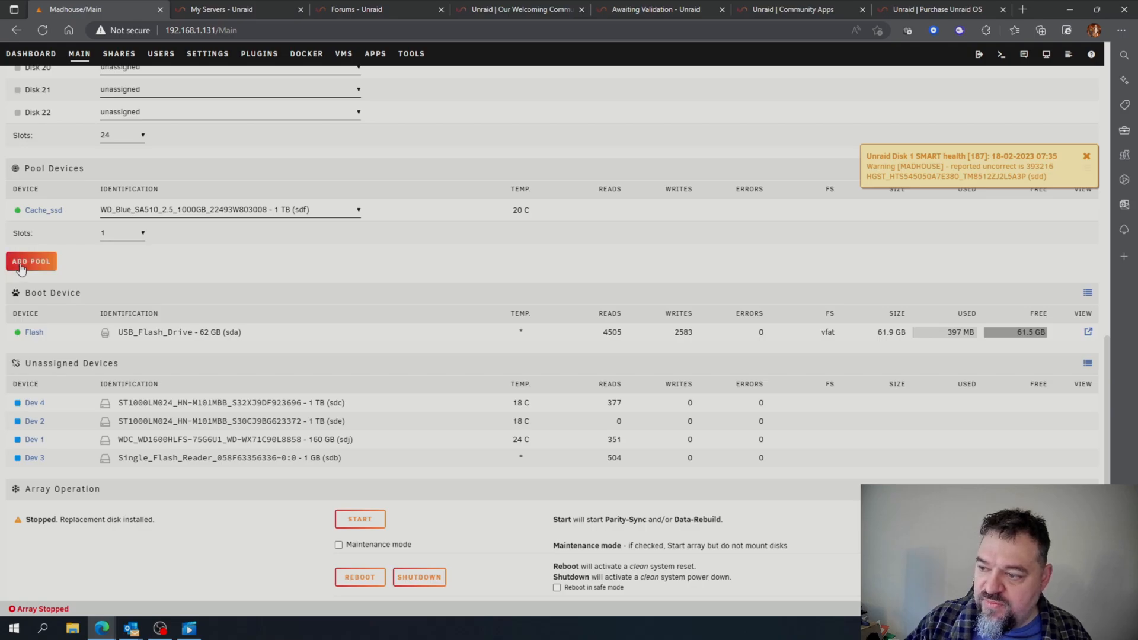
left_click(31, 261)
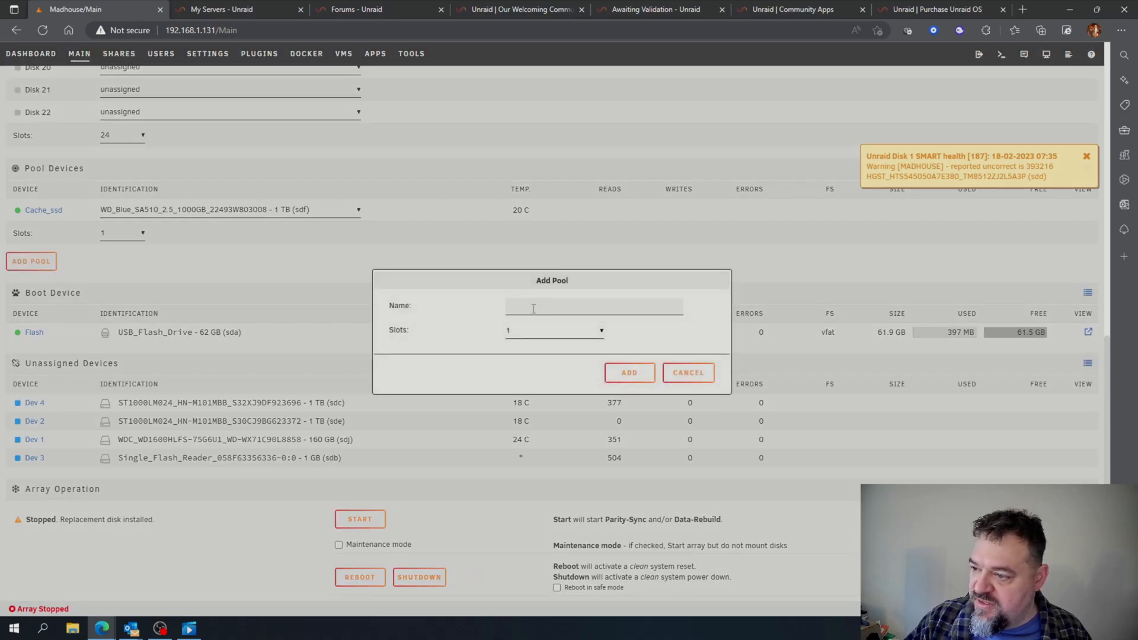
type("c")
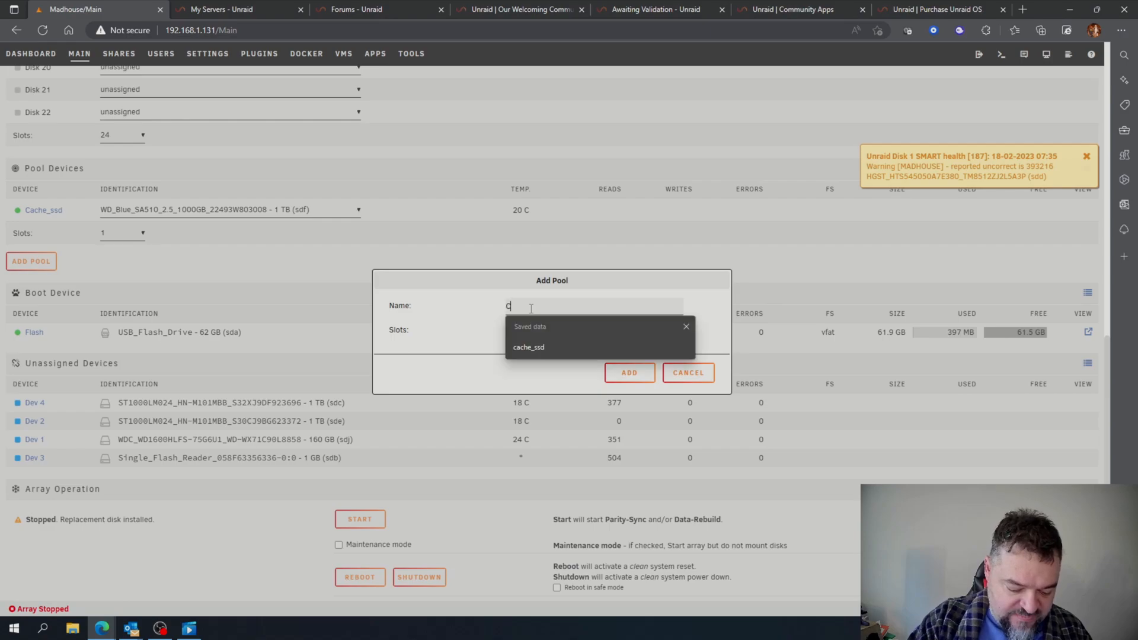
type("ache_sata")
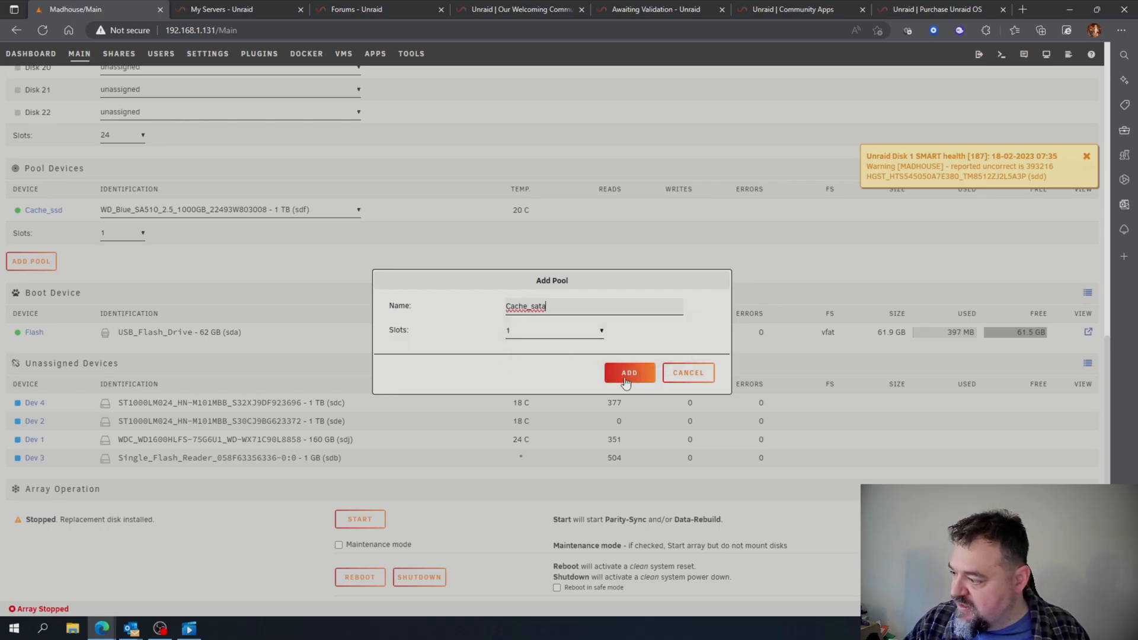
left_click(628, 372)
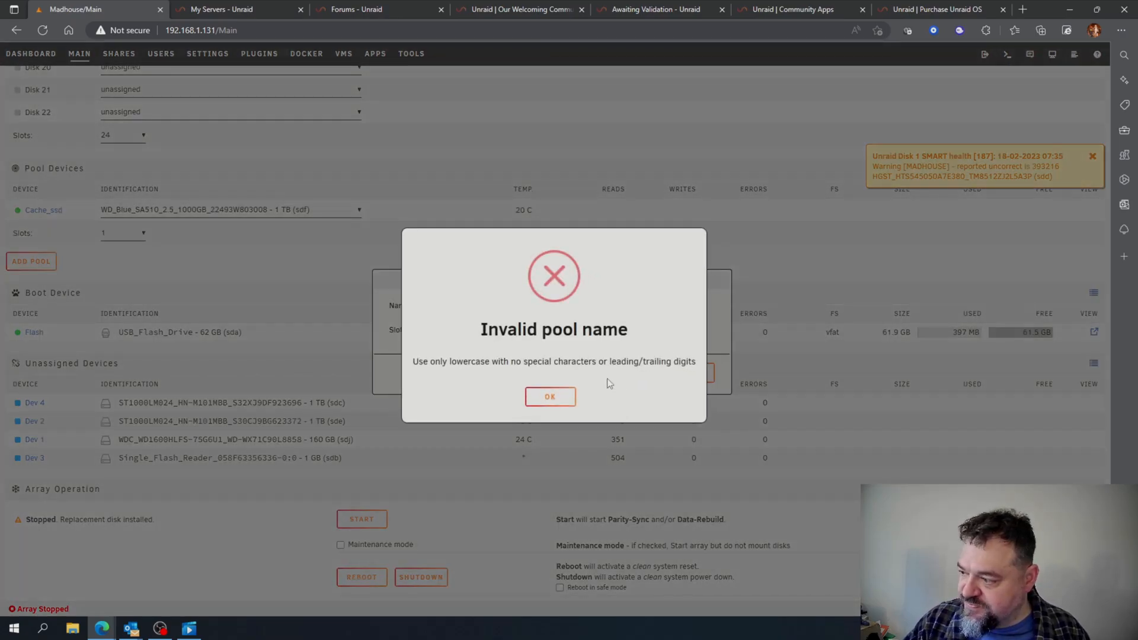
left_click(550, 396)
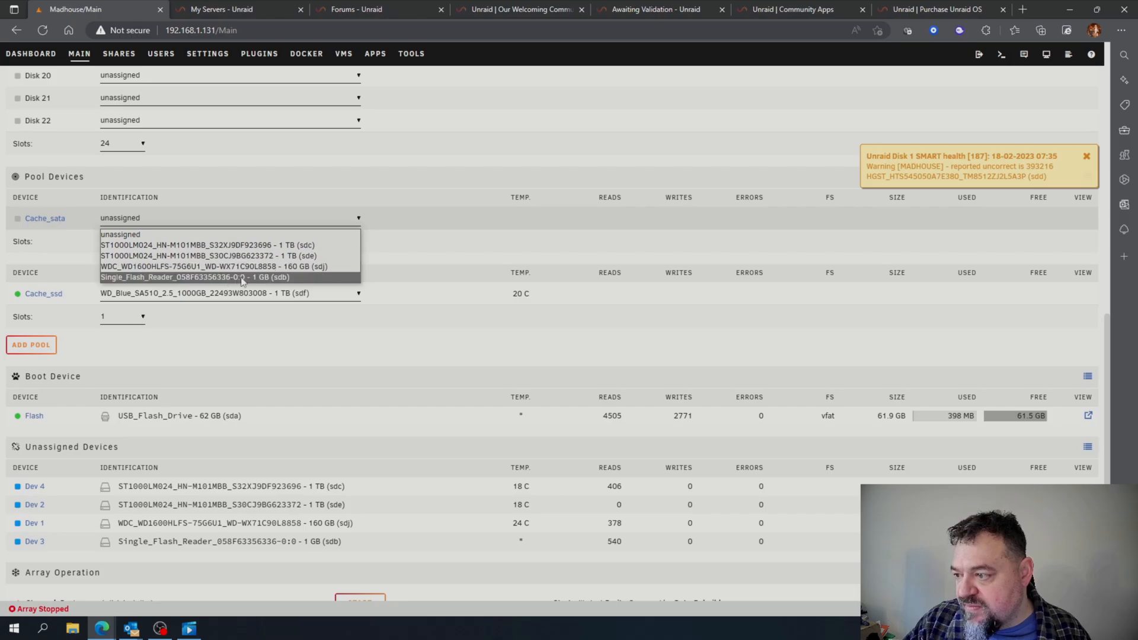
Step: Assign the WDC 160 GB drive to cache_sata and start the array to rebuild Disk 1
left_click(214, 266)
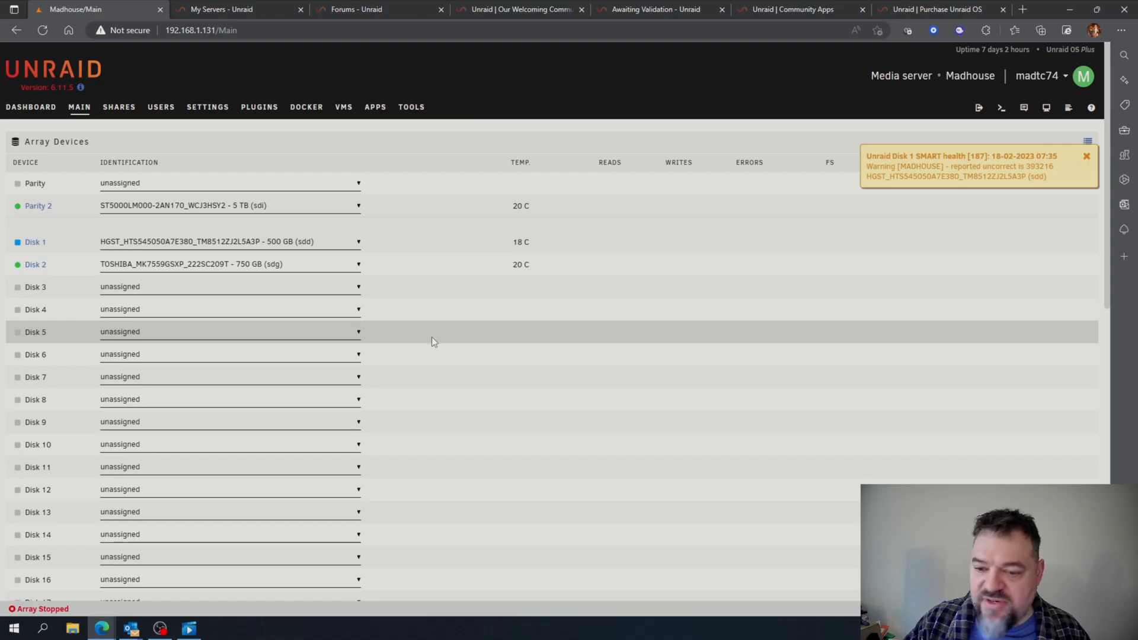
scroll("down", 3)
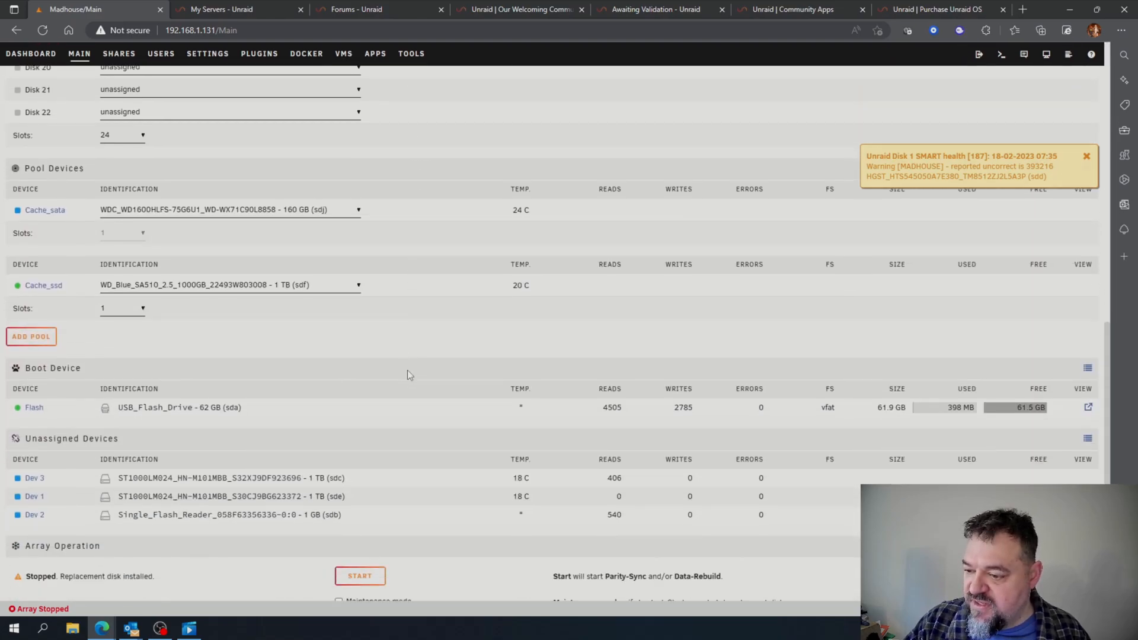
scroll("down", 3)
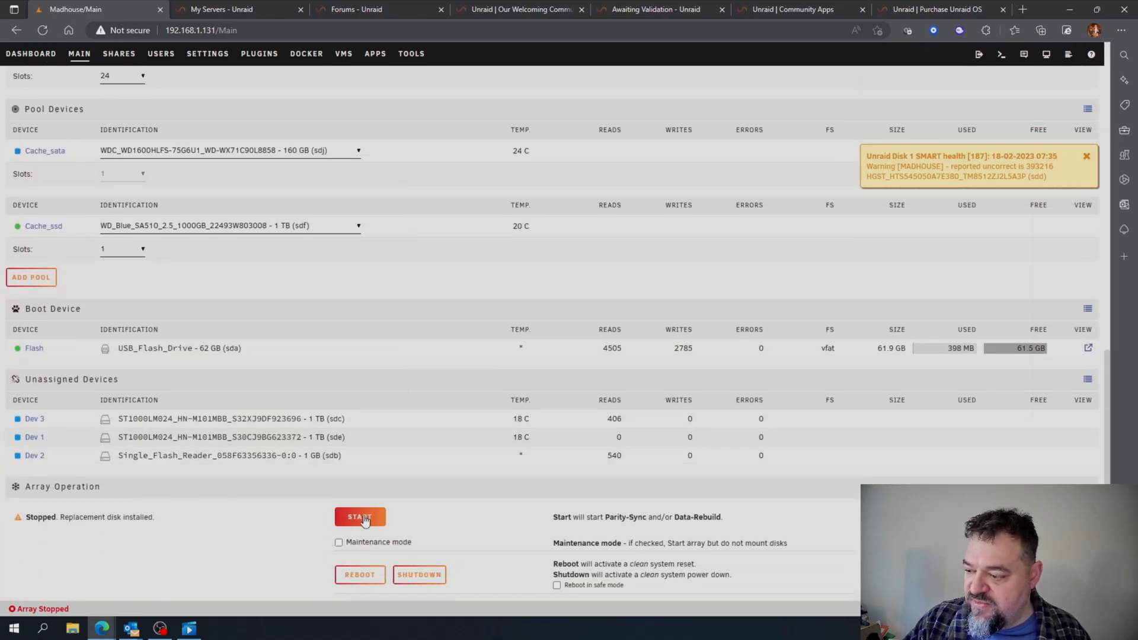
left_click(359, 517)
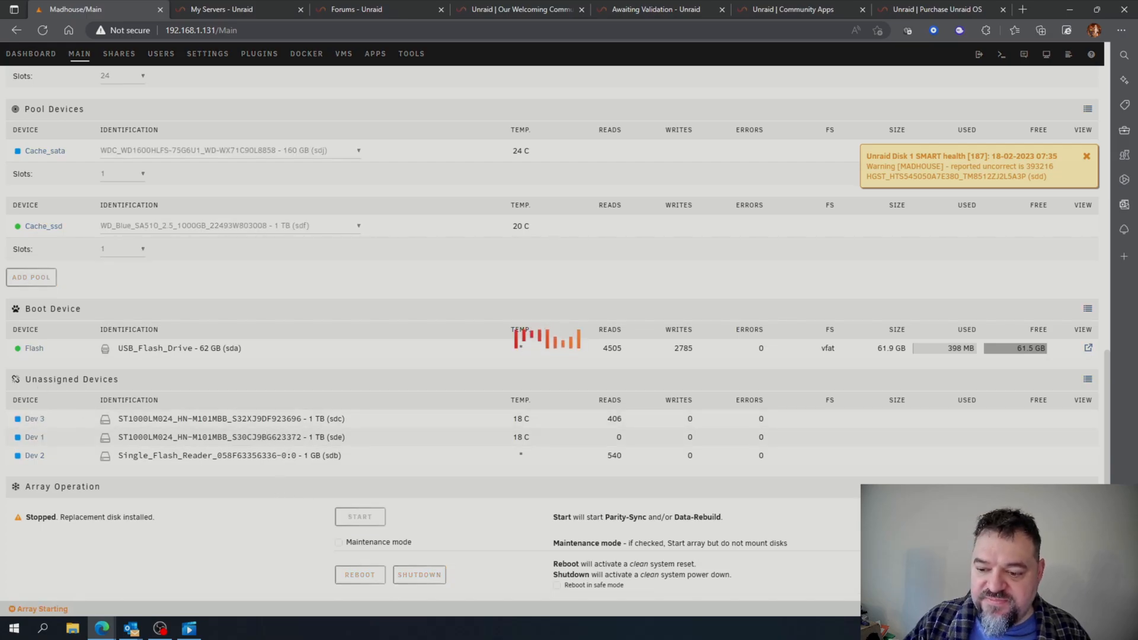
left_click(359, 516)
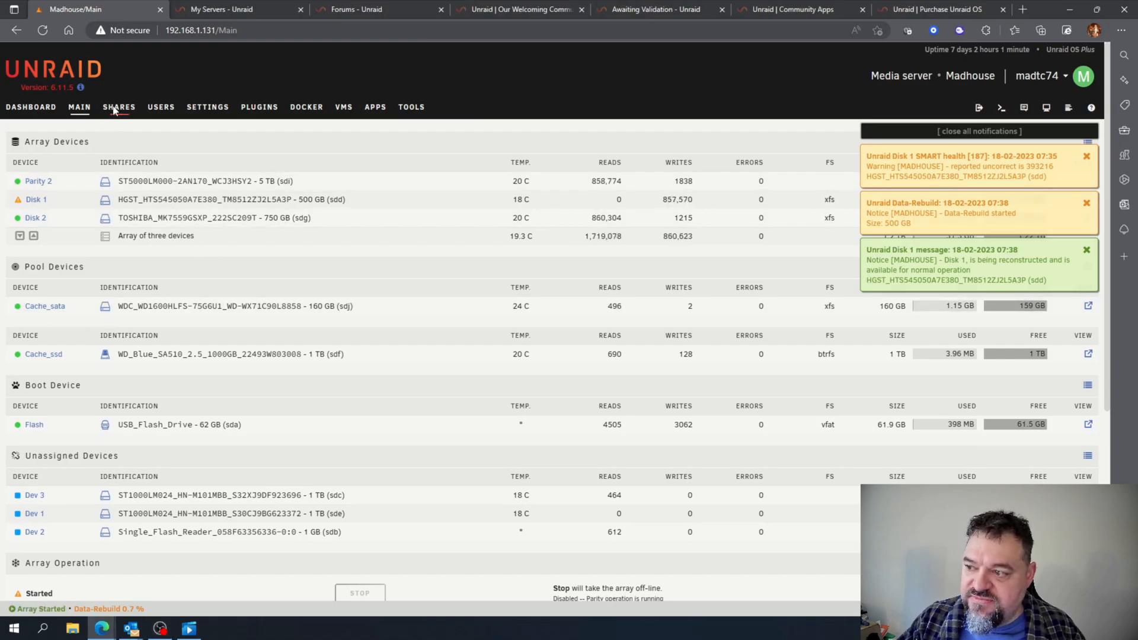
Step: Add a share named 'download' with comment 'This is my download folder'
left_click(119, 107)
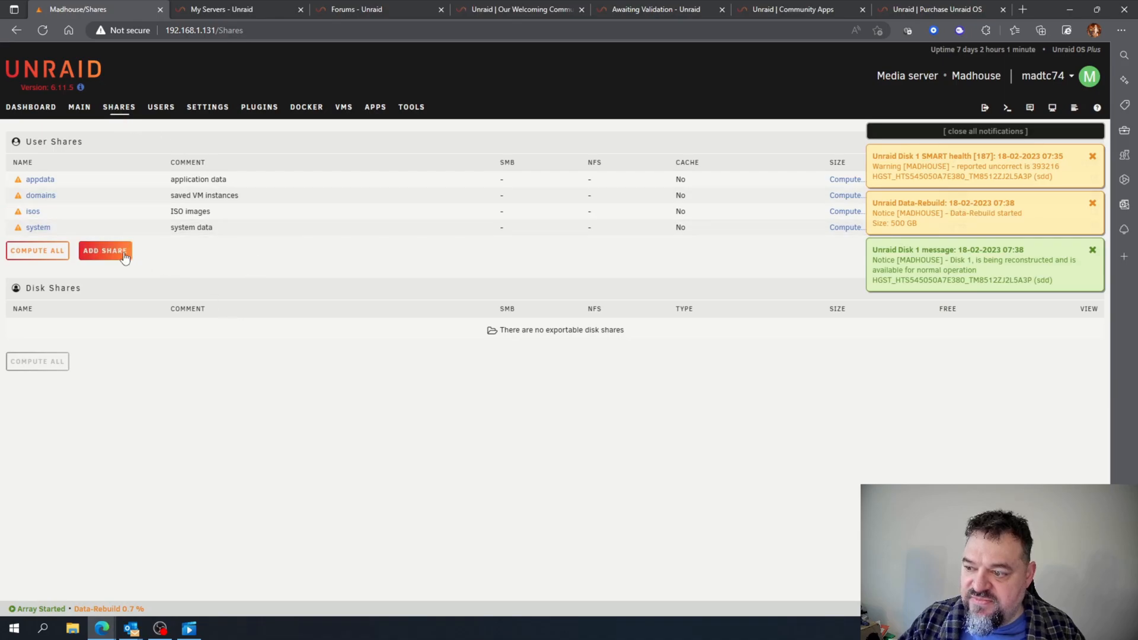
left_click(104, 250)
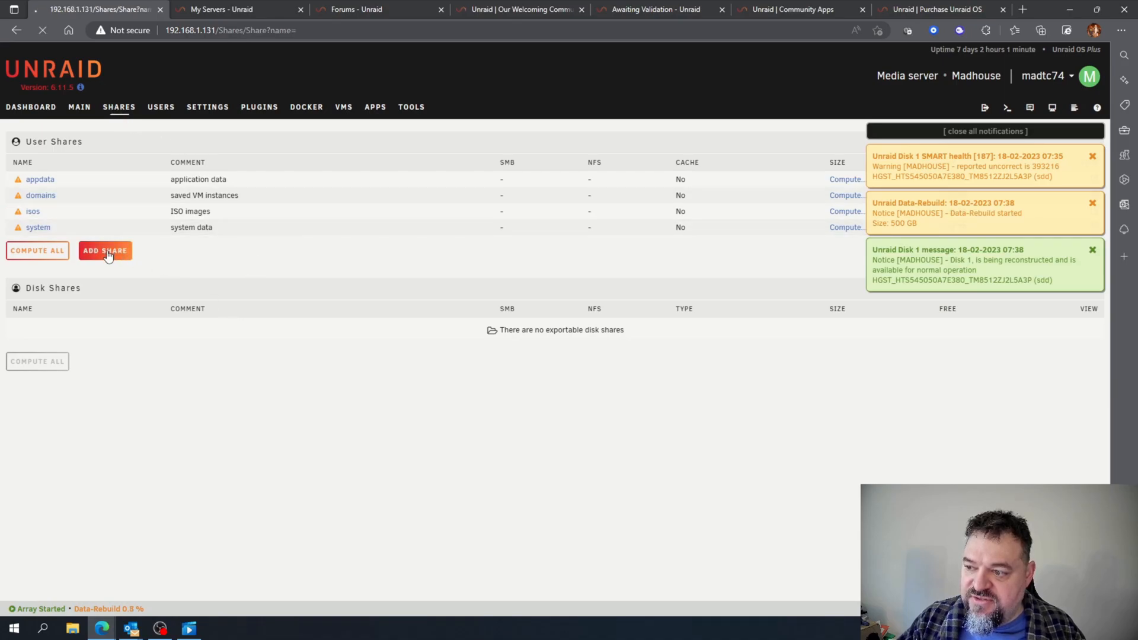
left_click(105, 251)
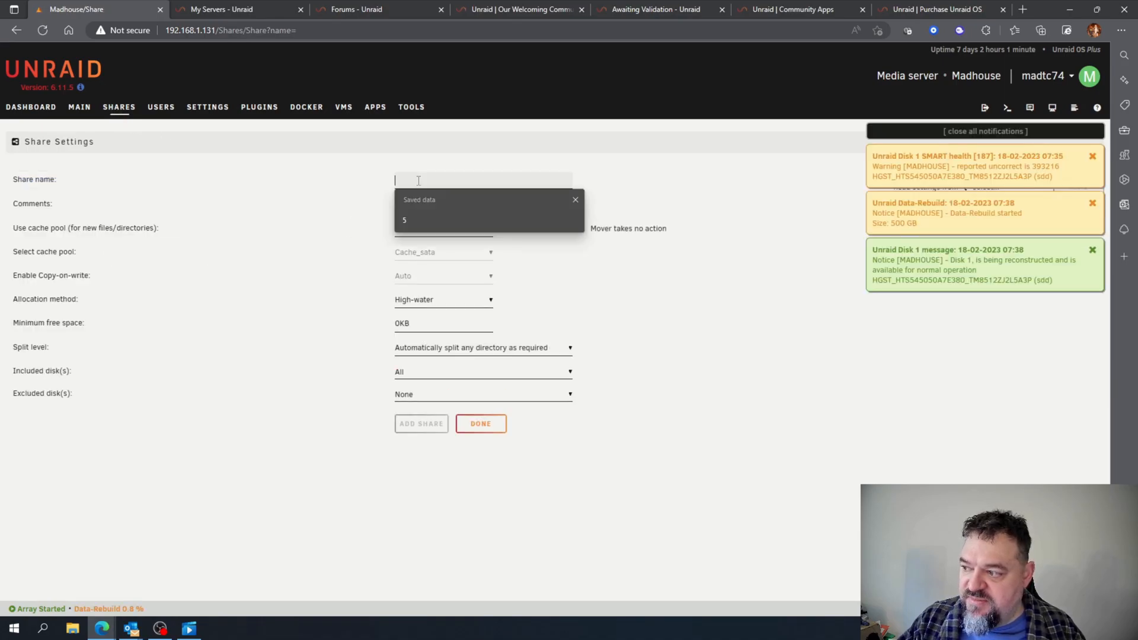
type("dd")
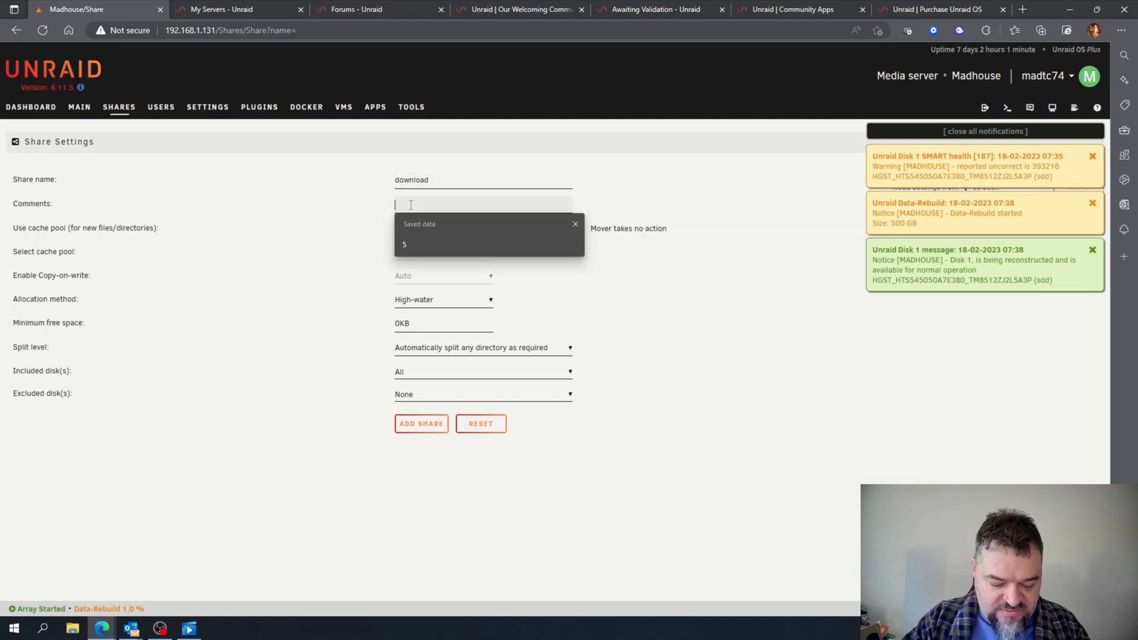
type("THIs is my")
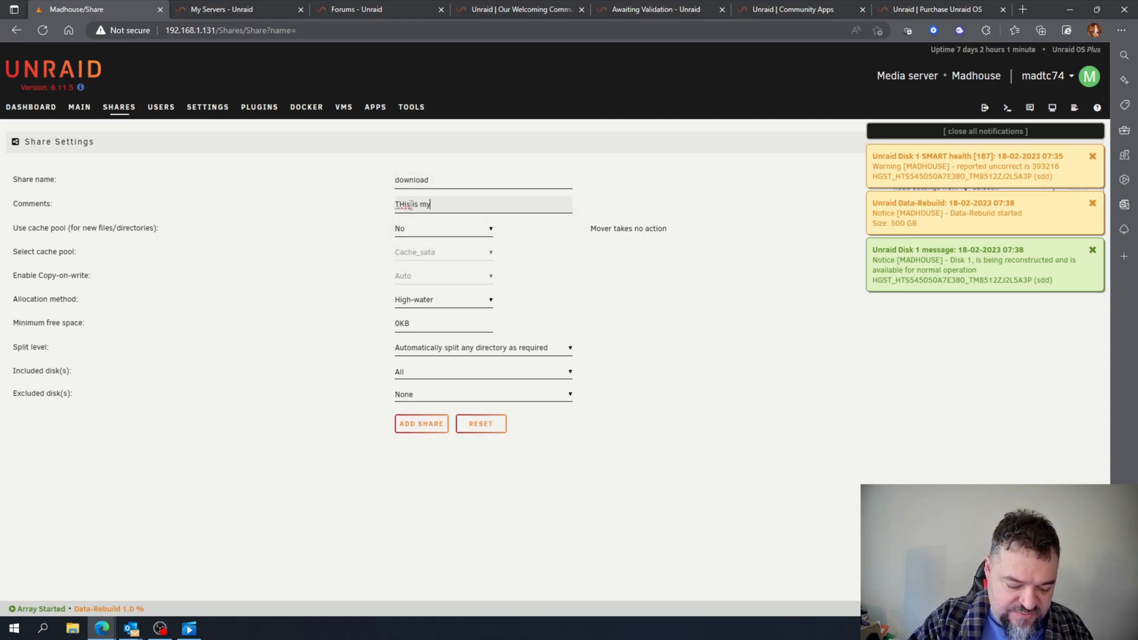
type("download fo")
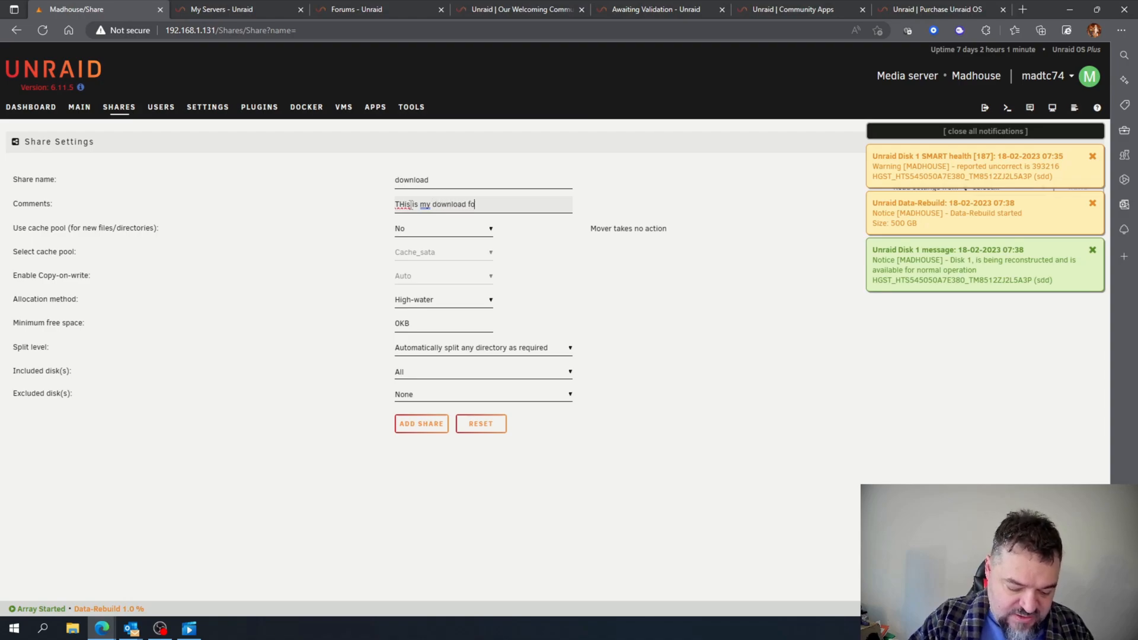
type("lder")
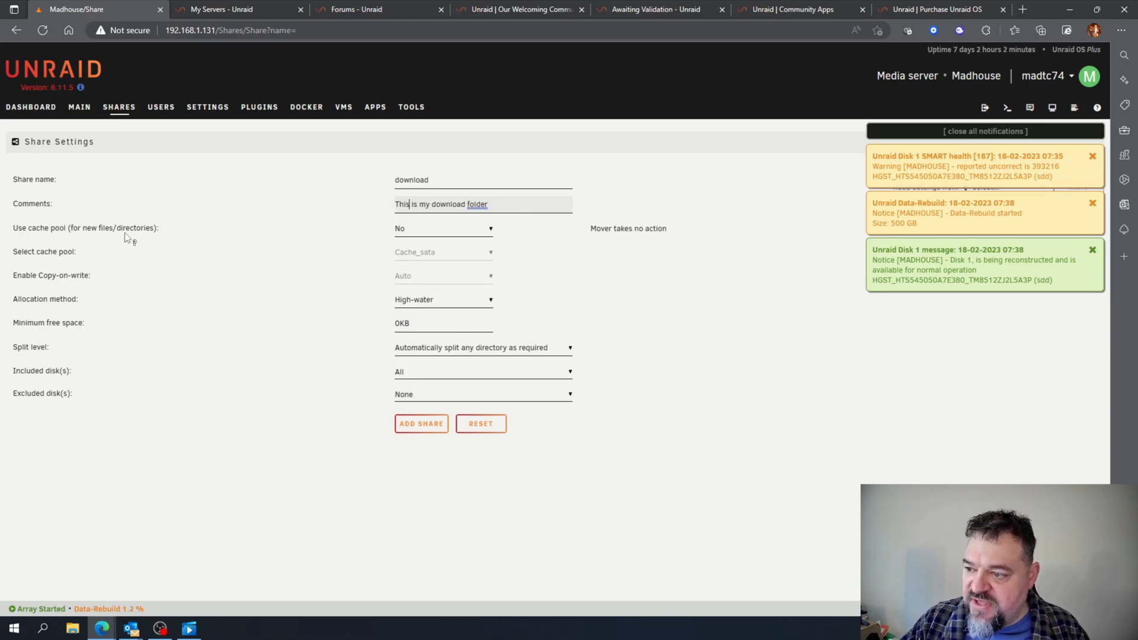
Step: Set the download share to cache pool cache_sata, include only Disk 1, and add it
left_click(443, 228)
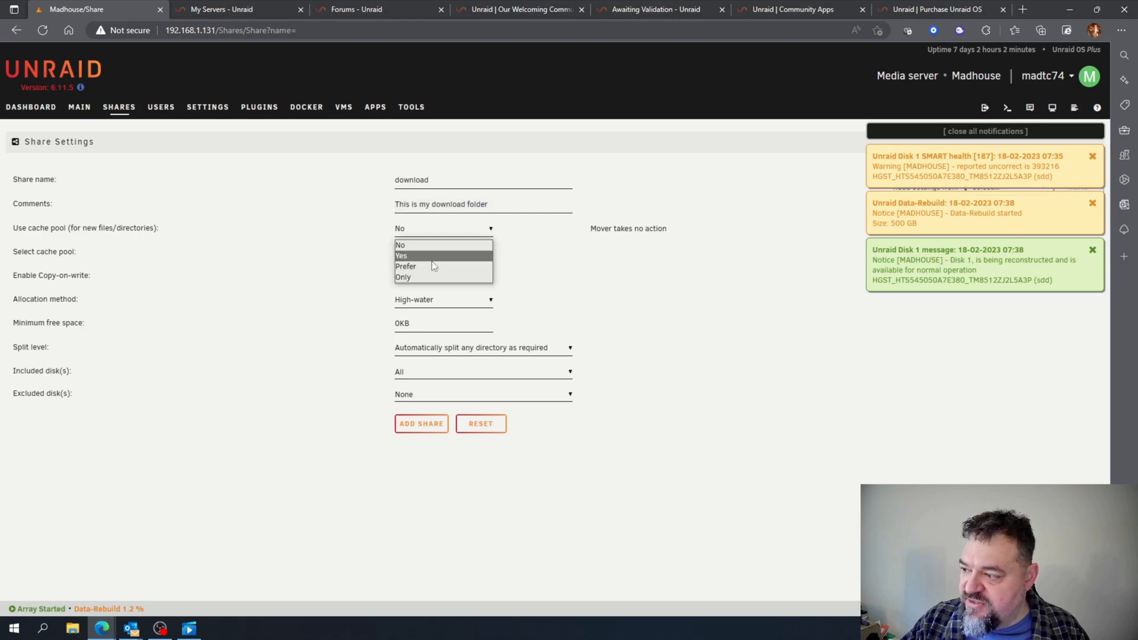
left_click(401, 255)
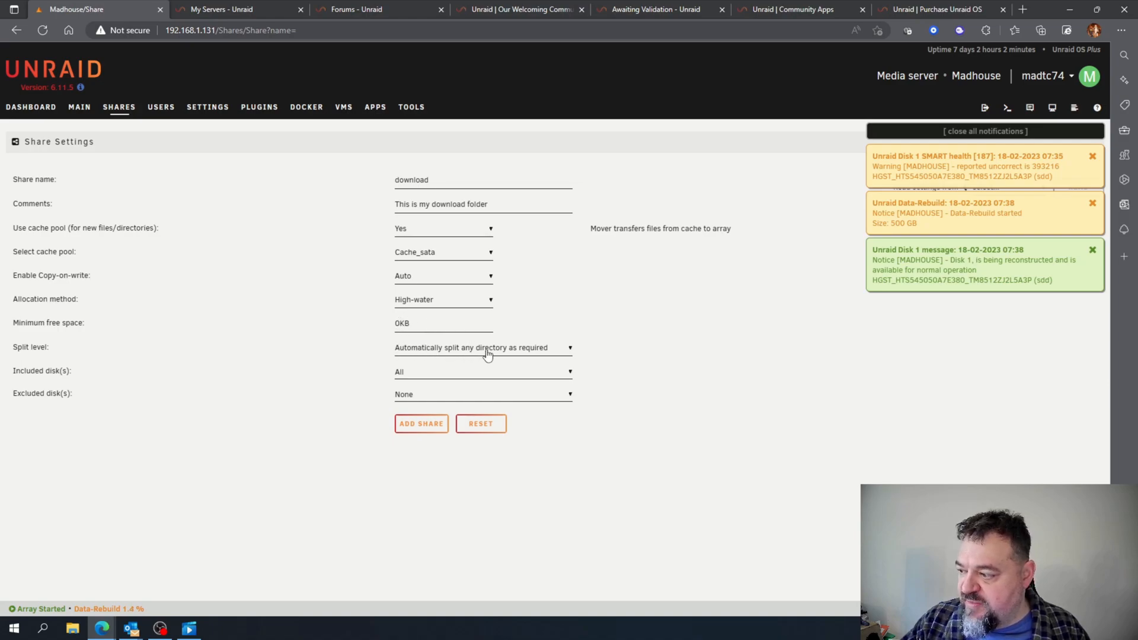
mouse_move(566, 353)
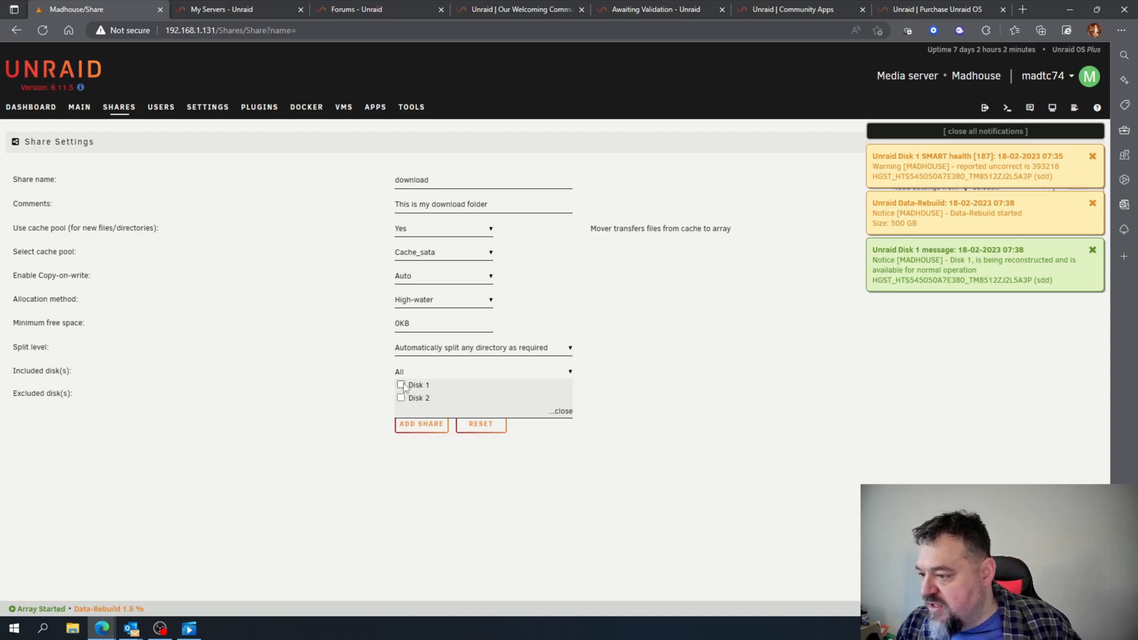
left_click(401, 385)
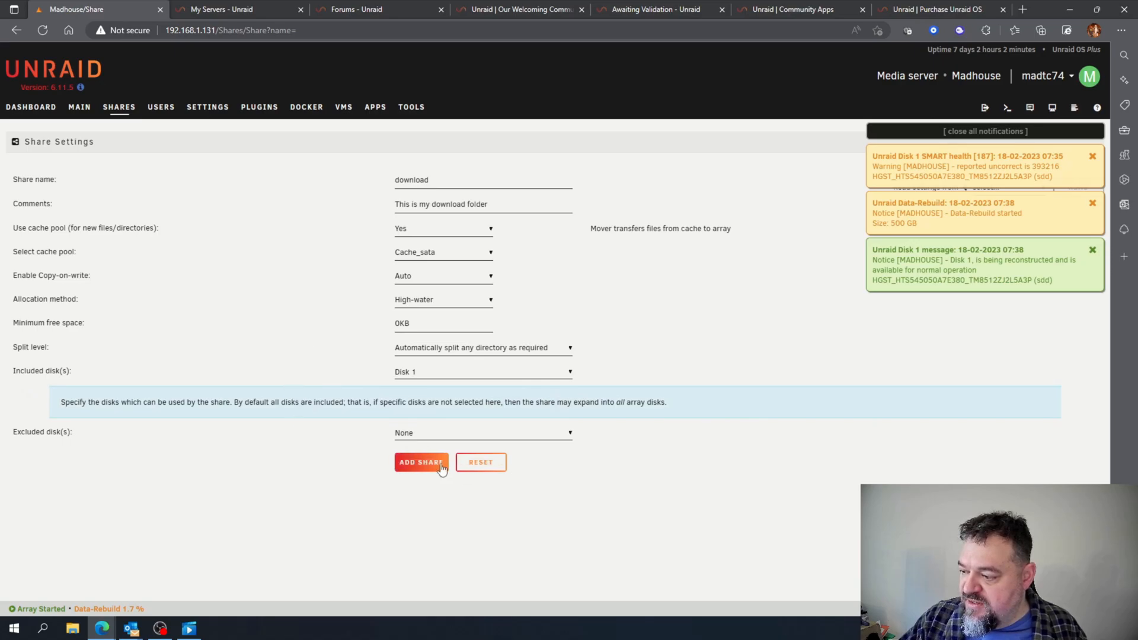
left_click(421, 462)
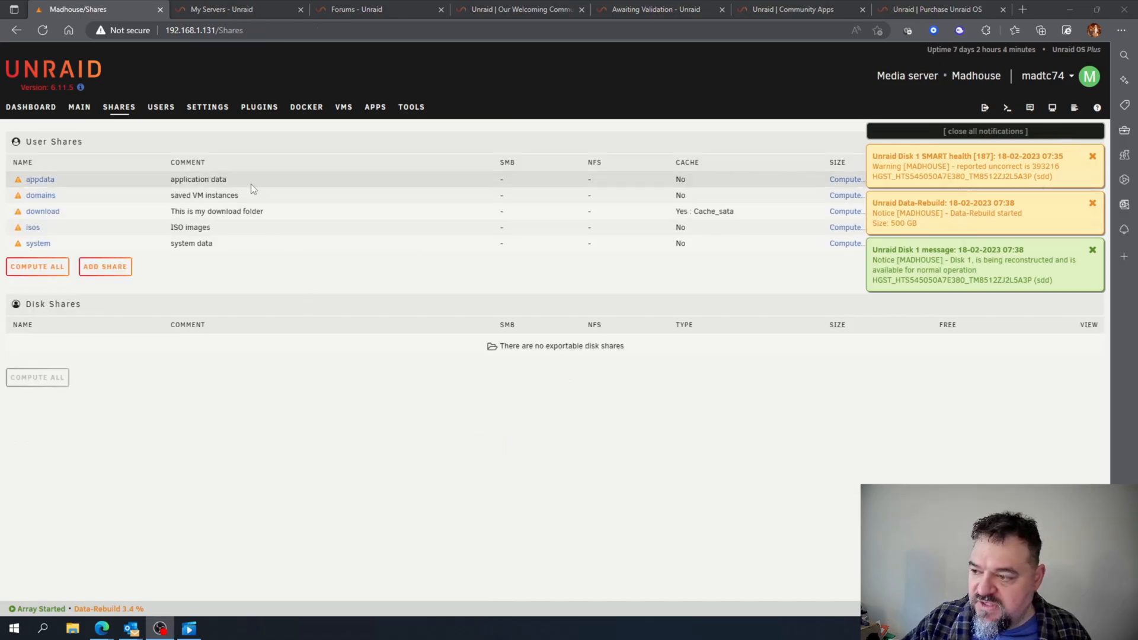
mouse_move(42, 211)
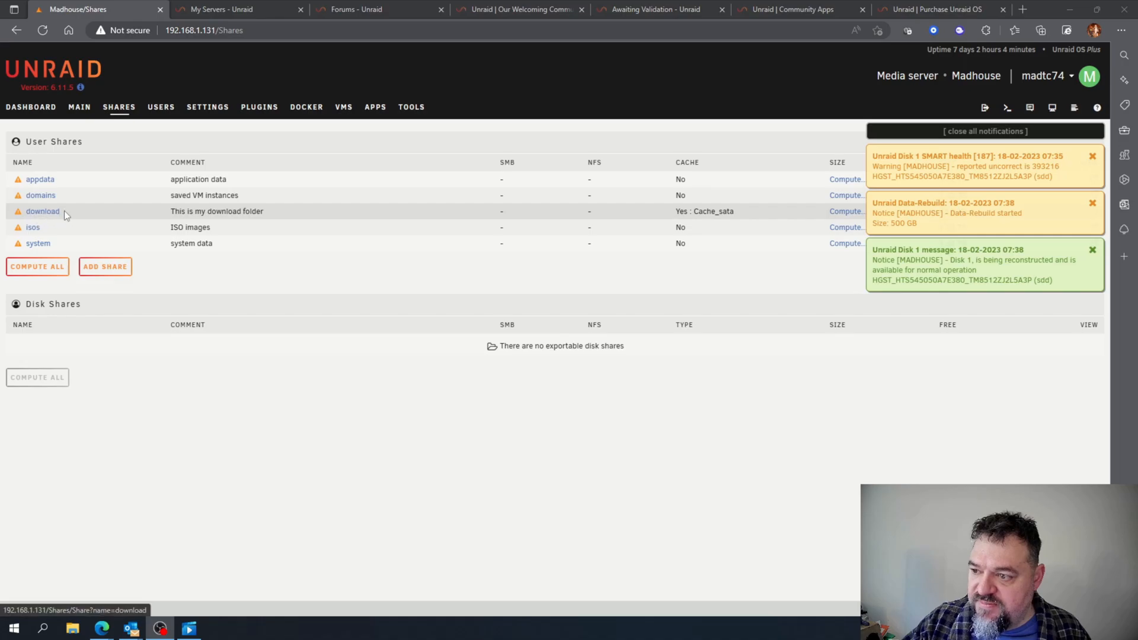